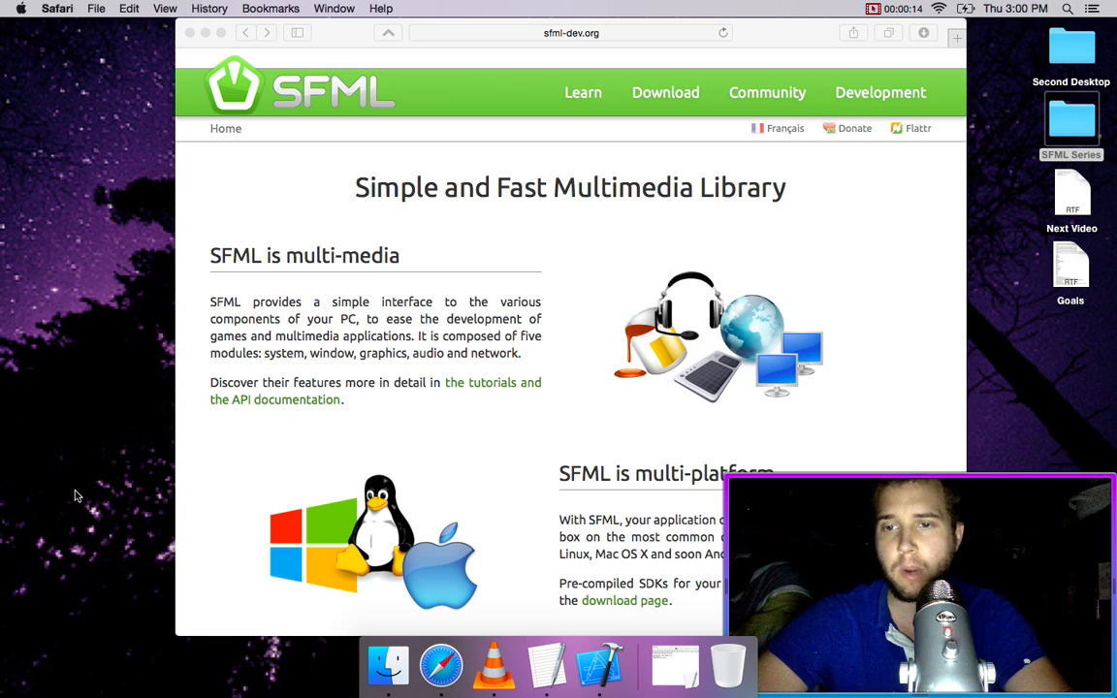
mouse_move(419, 538)
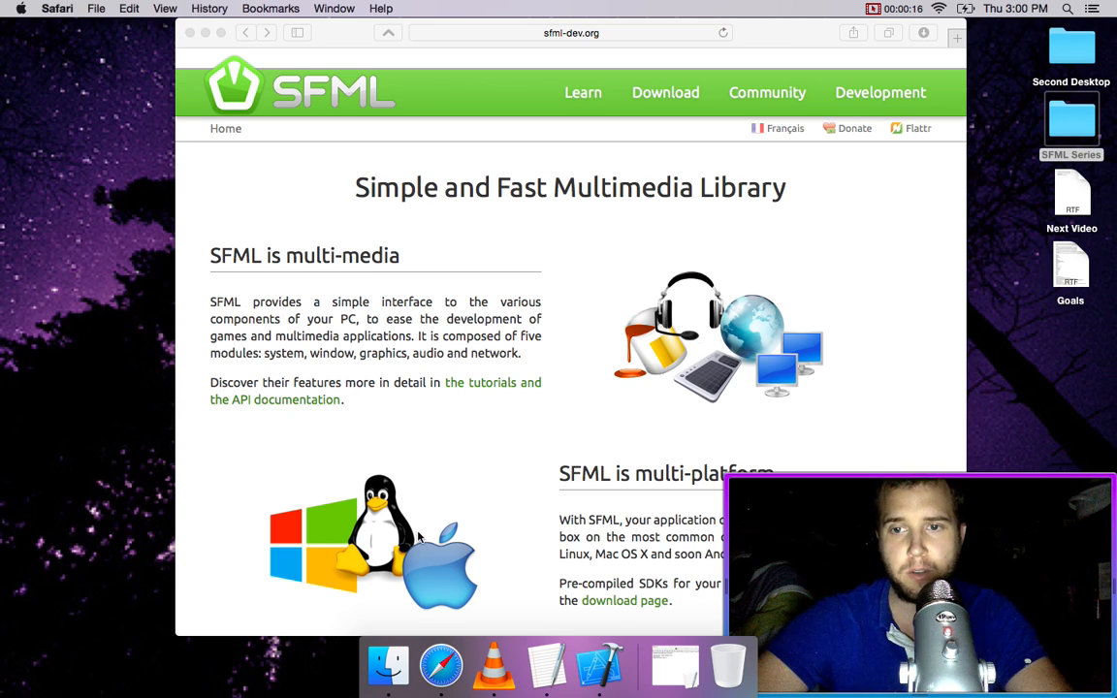
mouse_move(600, 665)
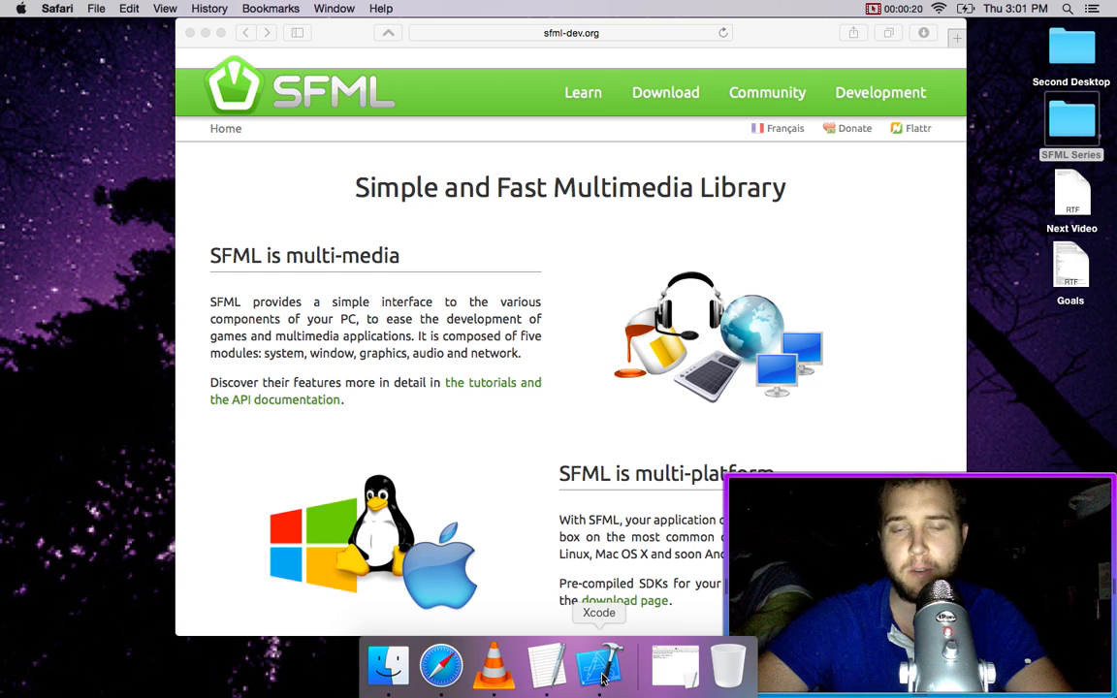
Bring Xcode forward and build and run the InstallingSFML game.
click(599, 666)
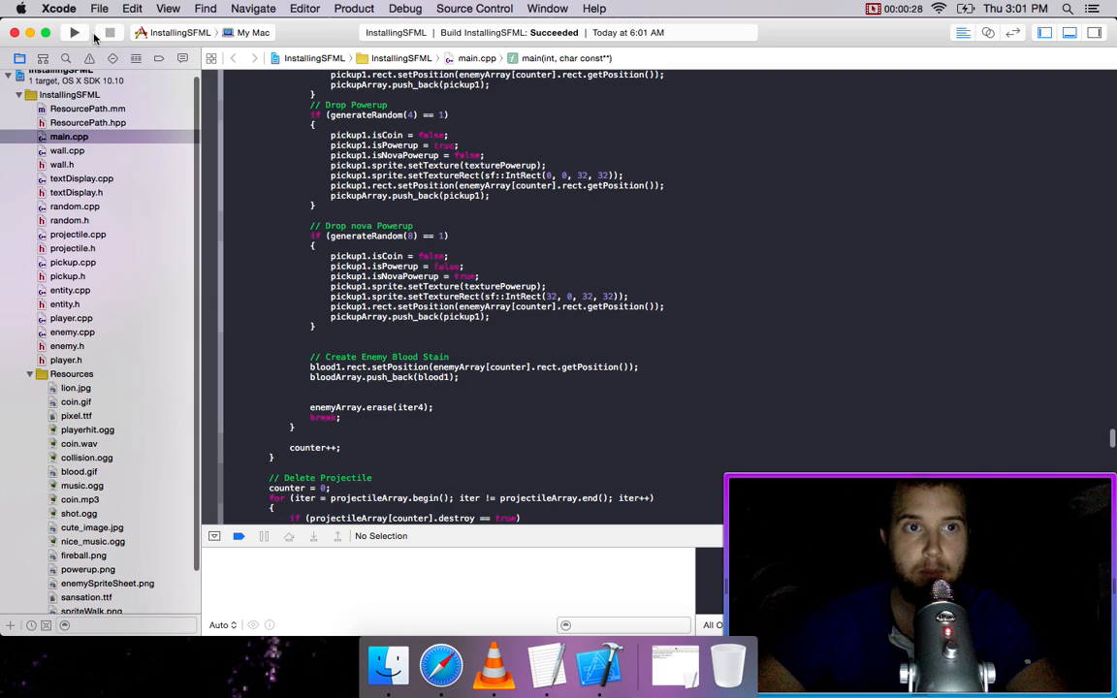
click(75, 32)
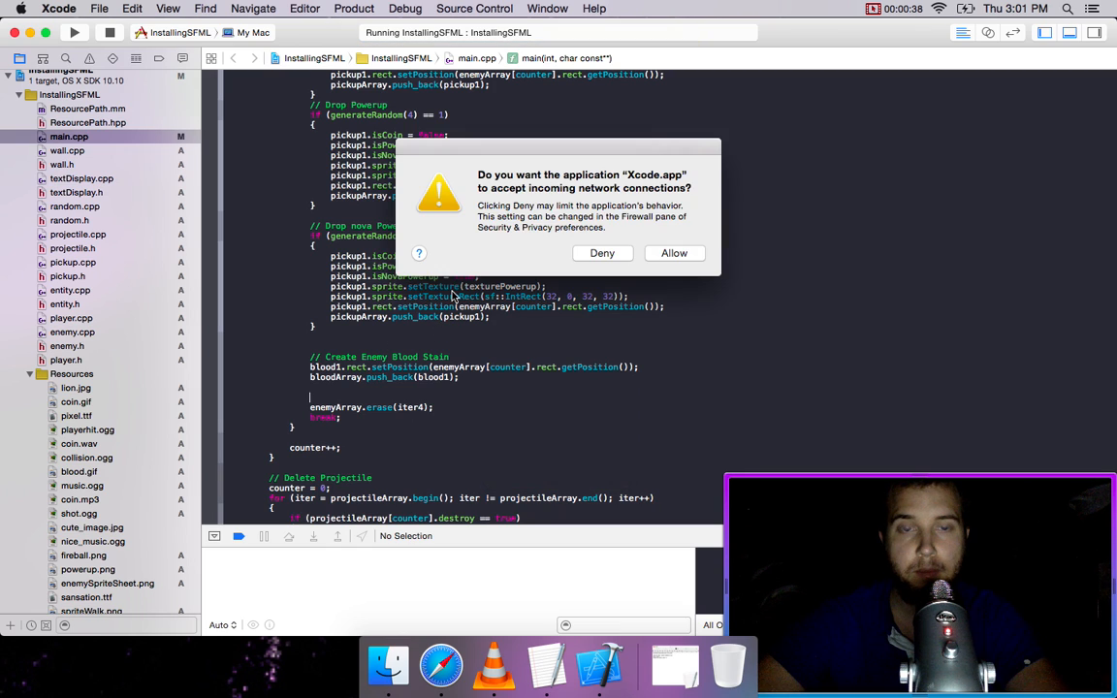
click(674, 253)
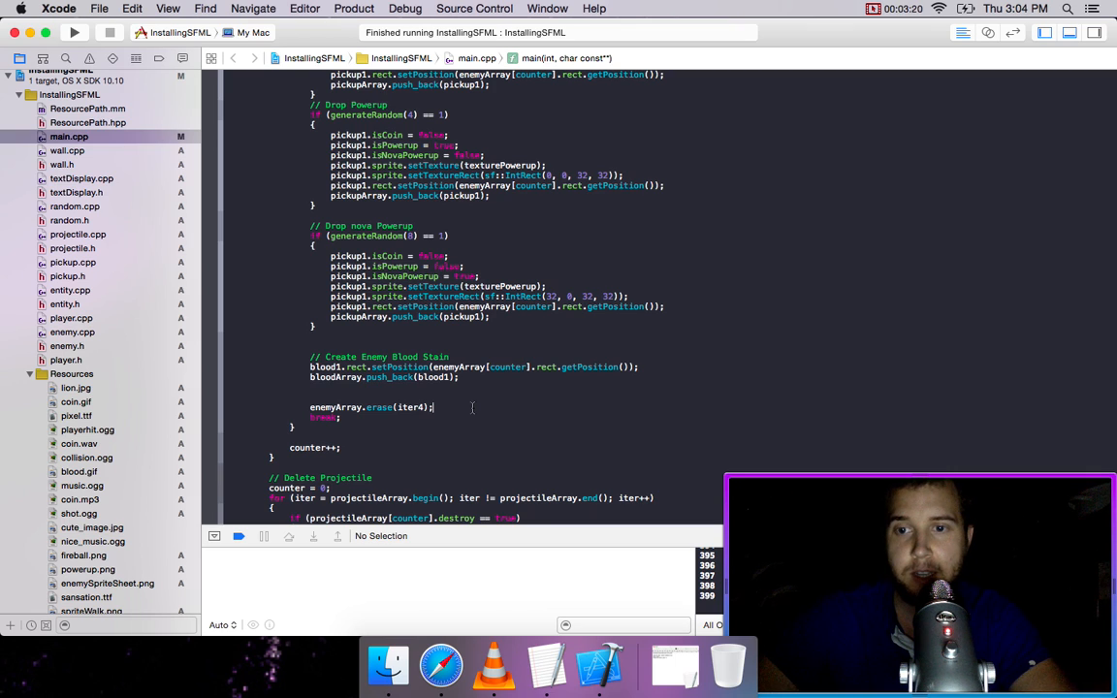
In Safari, go from the SFML site's Learn section to the SFML 2.3 Tutorials page.
click(440, 665)
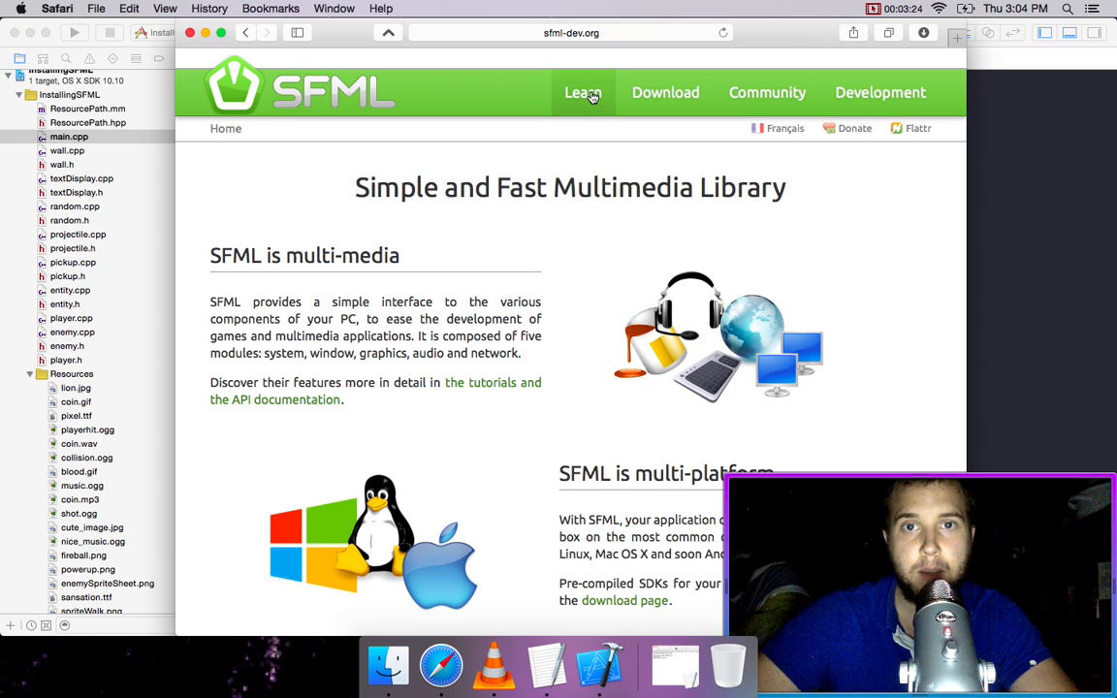
click(582, 92)
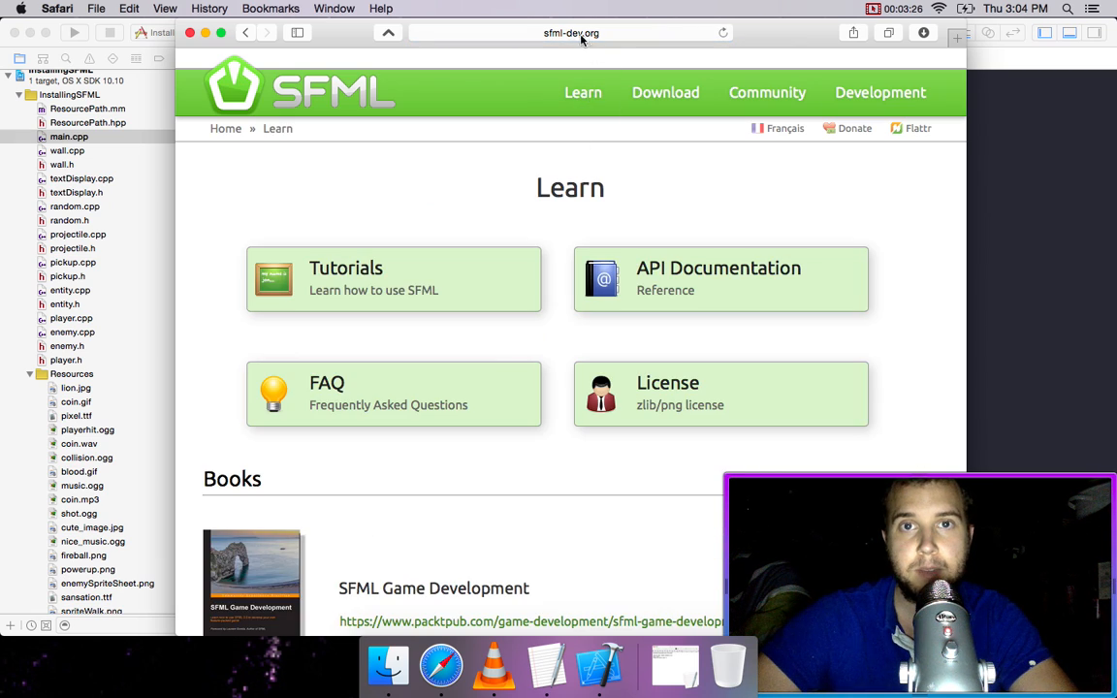
click(392, 279)
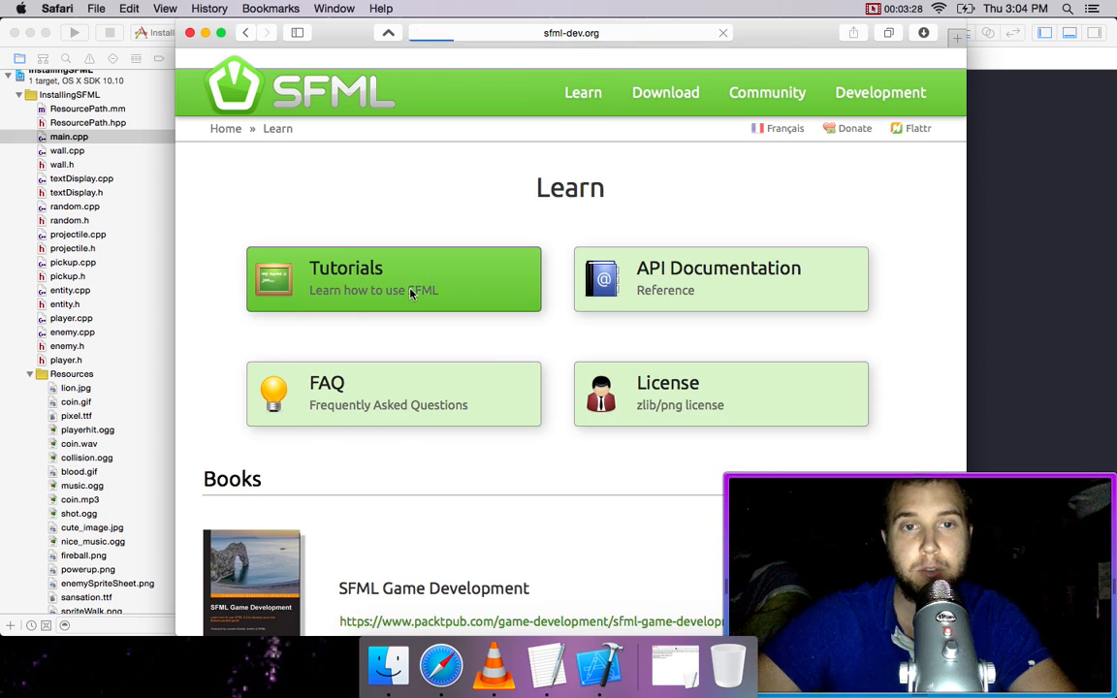
click(393, 279)
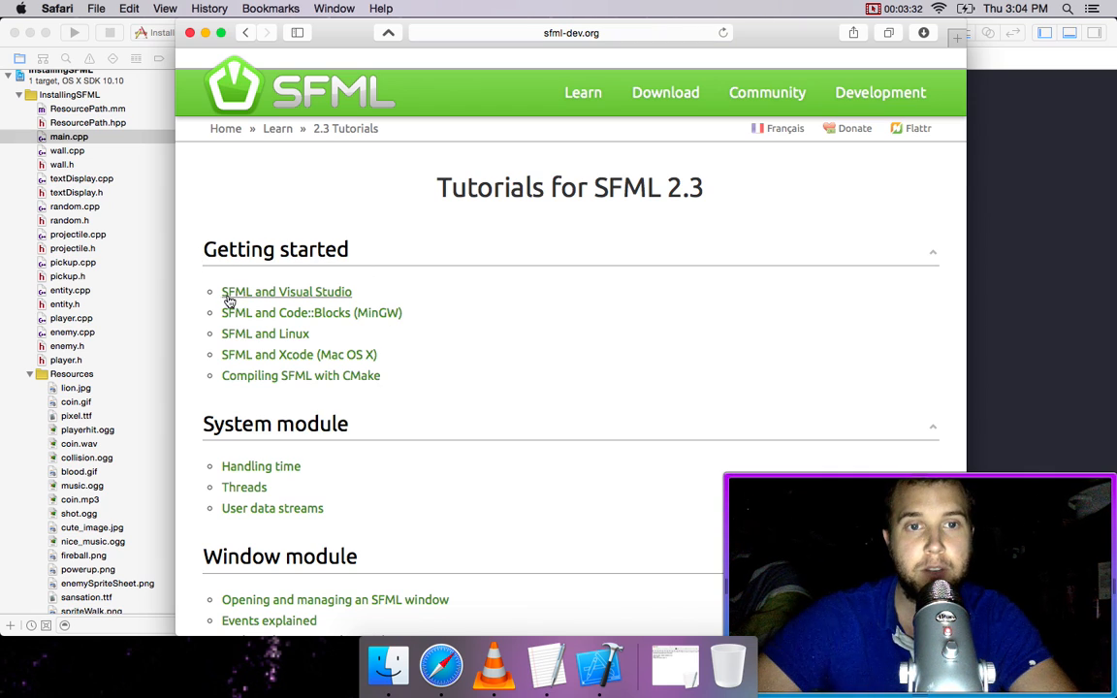
mouse_move(337, 291)
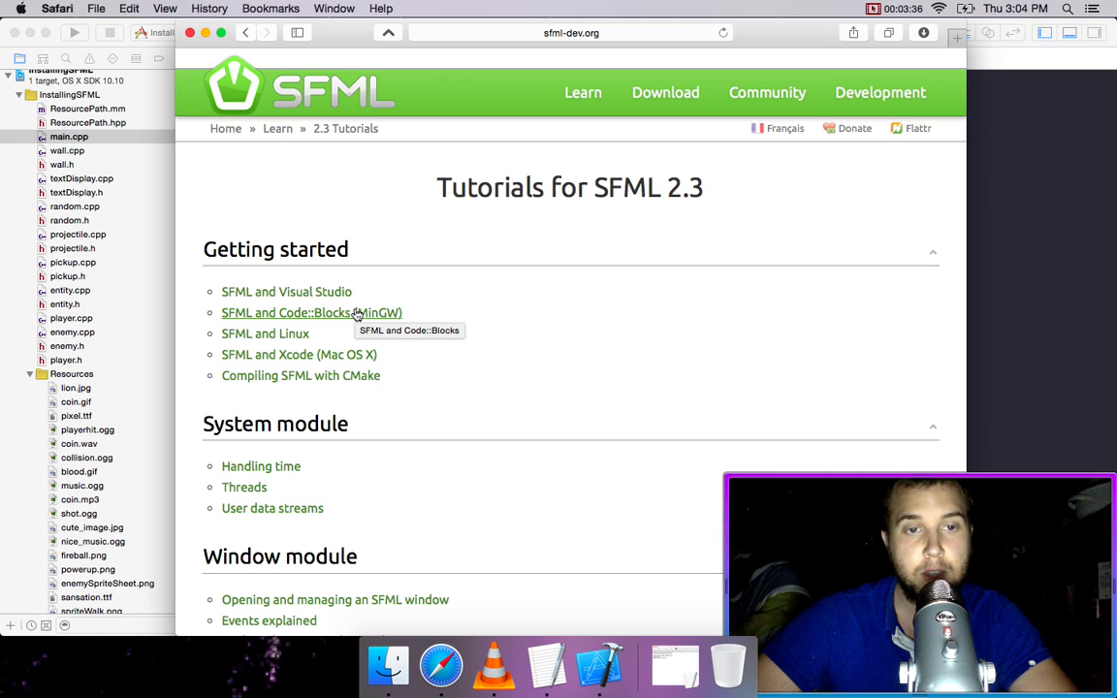
mouse_move(336, 354)
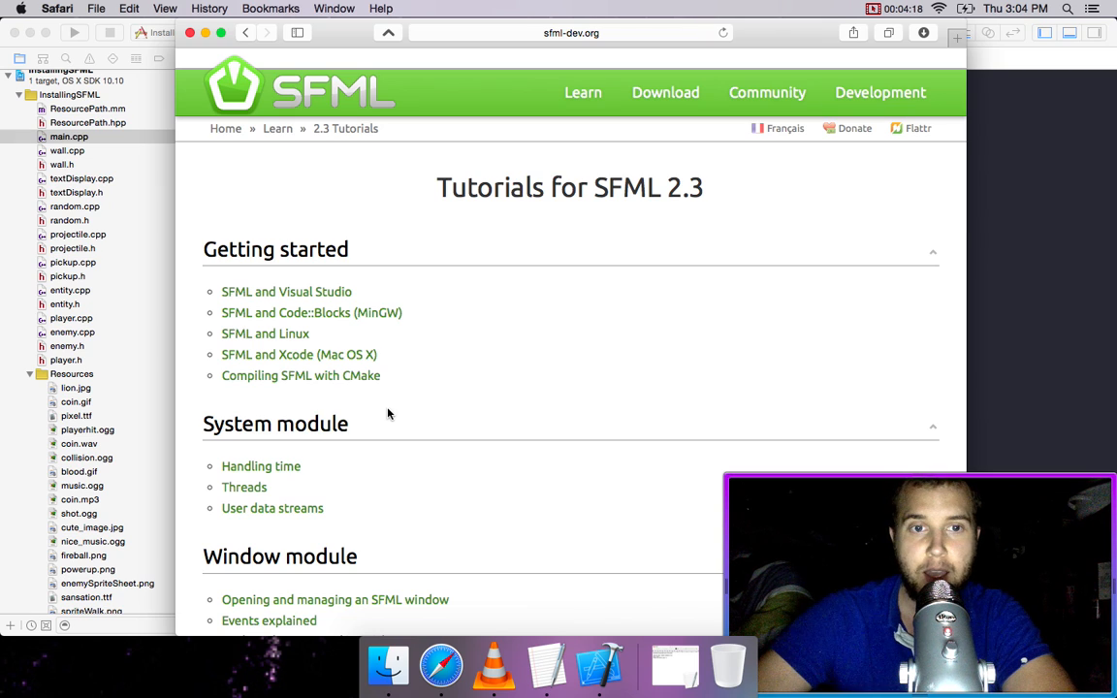
mouse_move(431, 386)
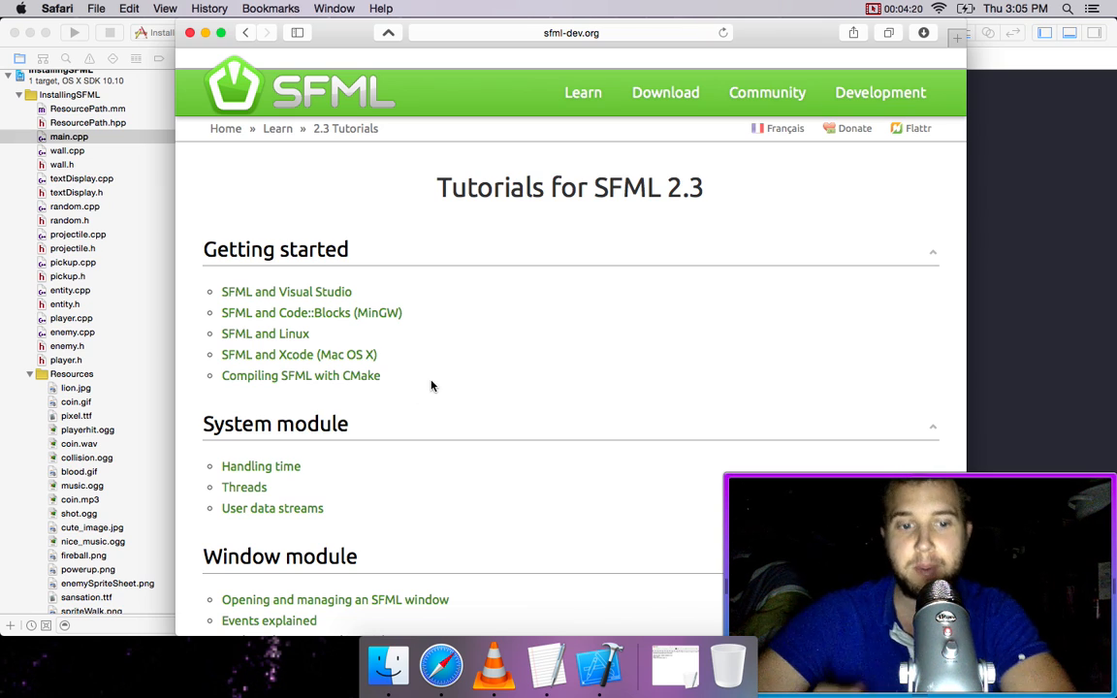